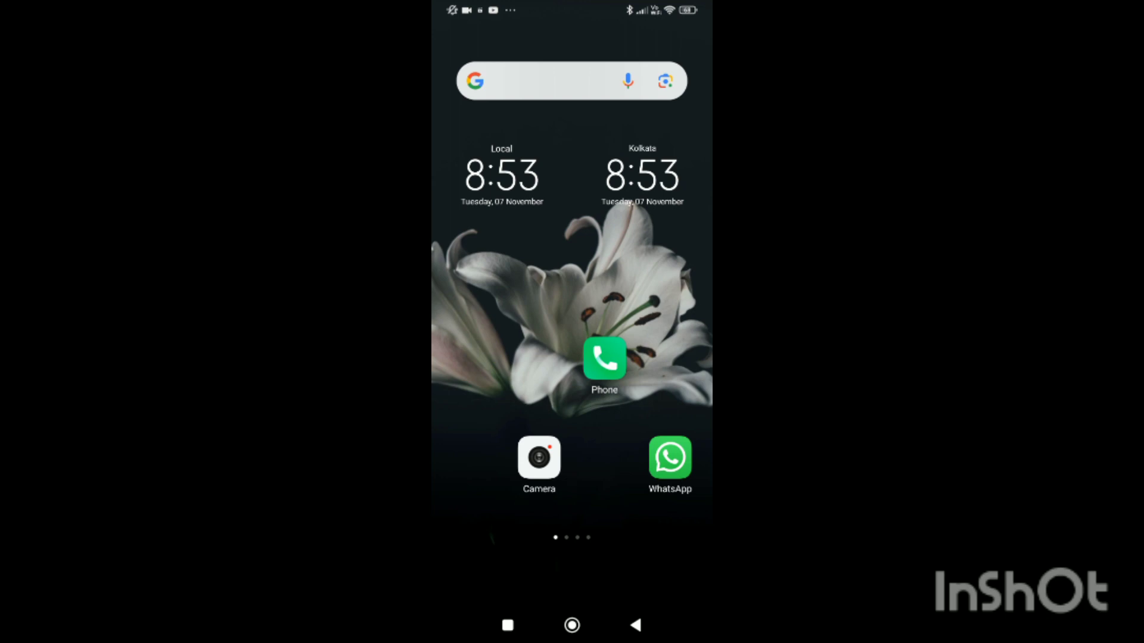
# - Swipe to the second home-screen page and launch YouTube
pyautogui.hscroll(-3)
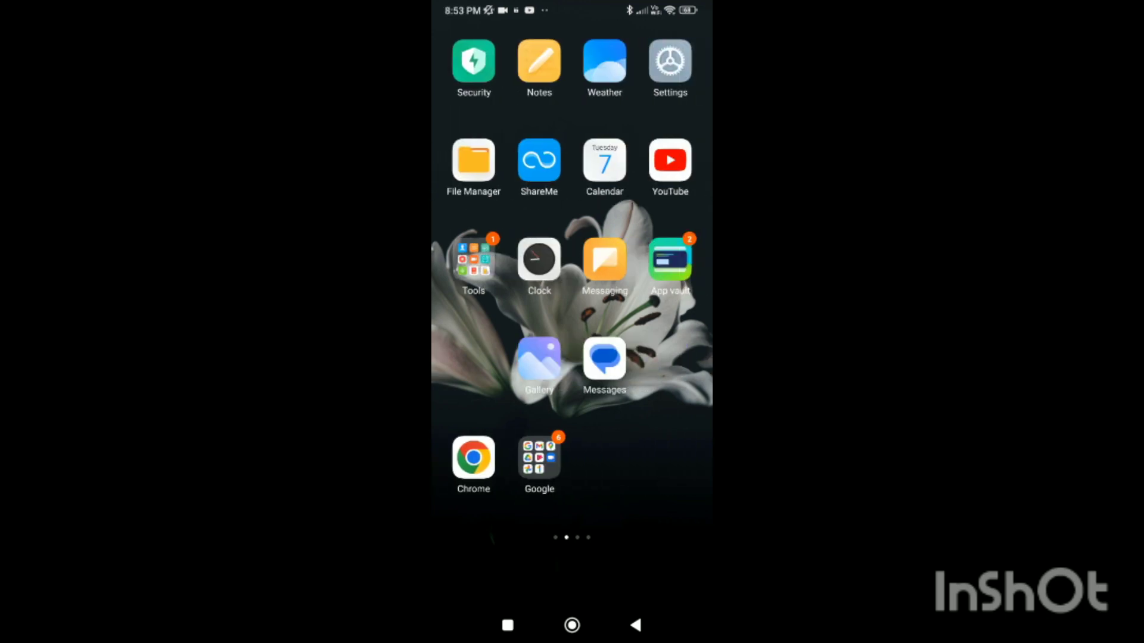
pyautogui.click(668, 159)
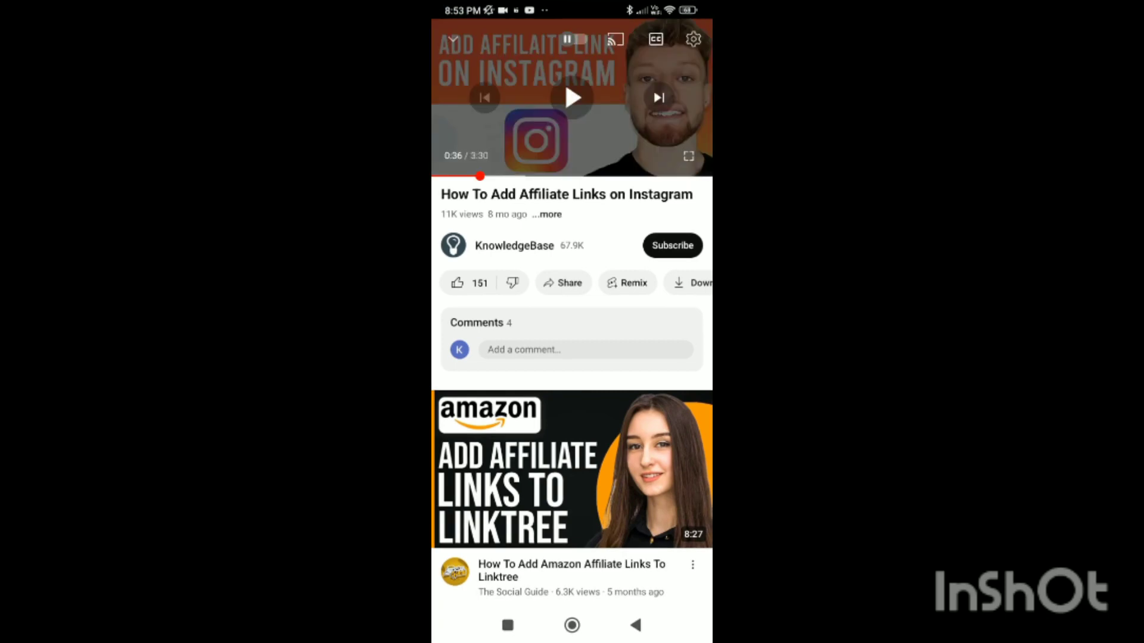
# - Minimize the affiliate-links video and scroll back to the 'how to put a…' search results
pyautogui.click(453, 38)
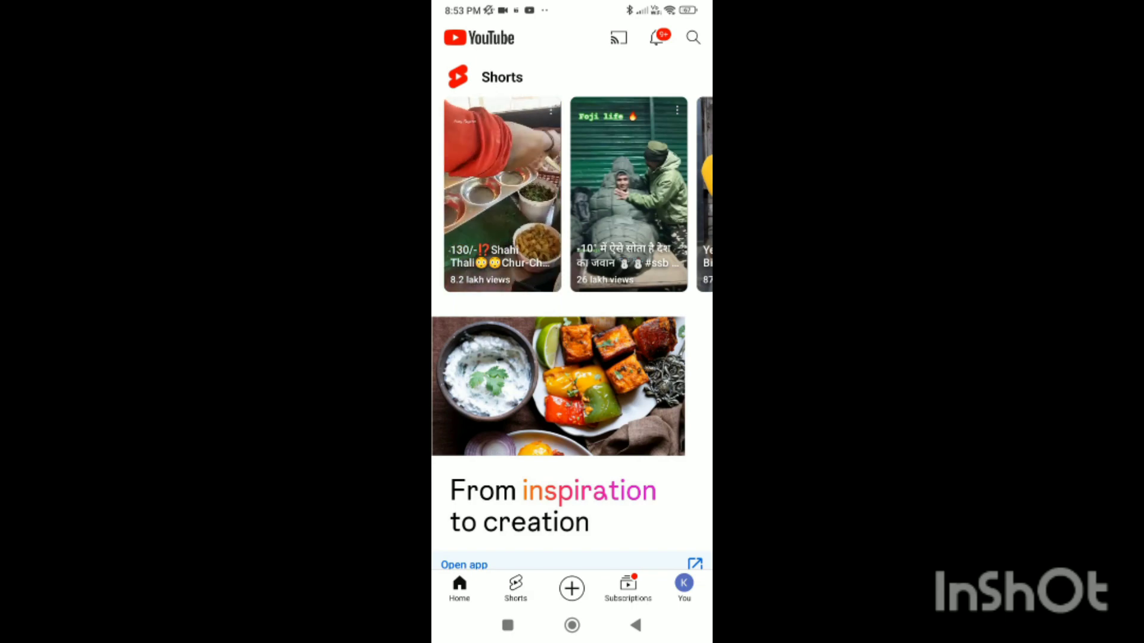
pyautogui.hscroll(-3)
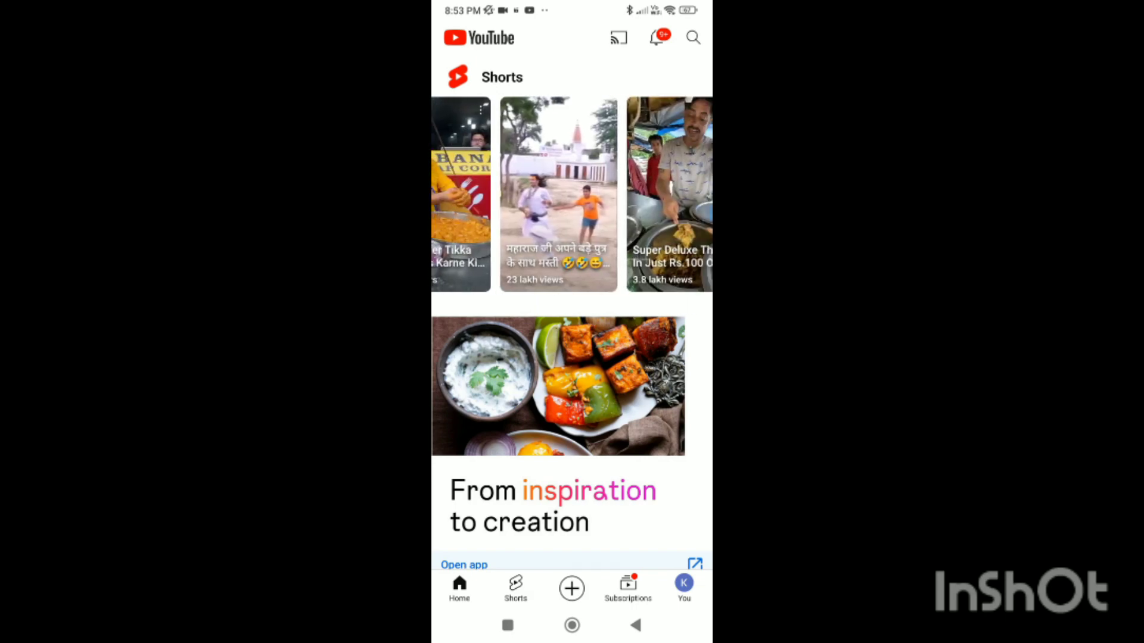
pyautogui.hscroll(-3)
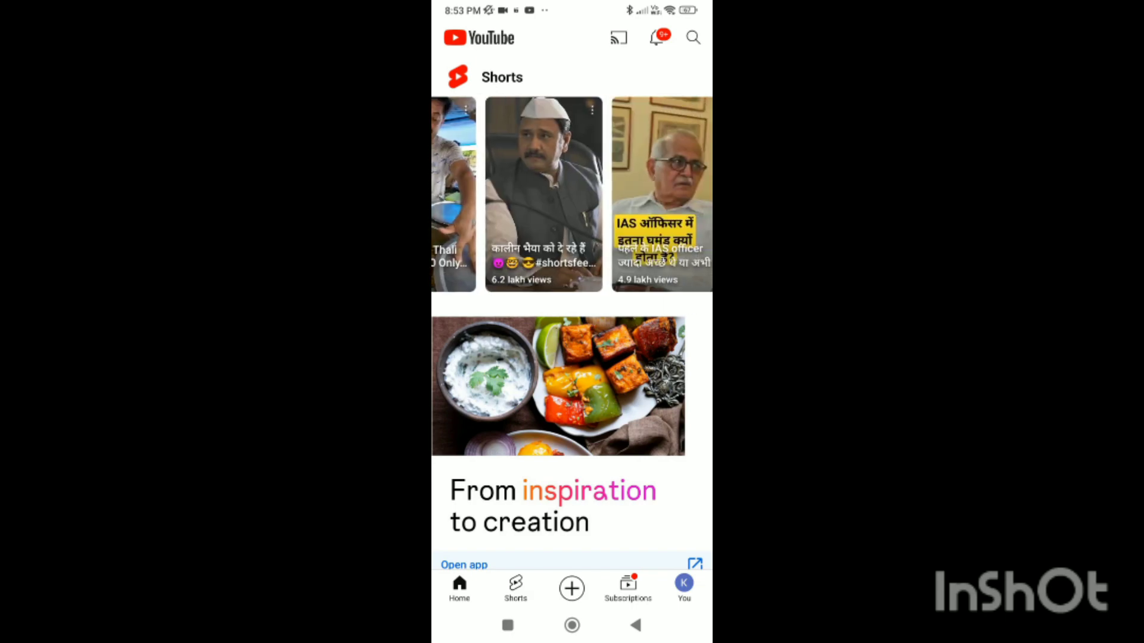
pyautogui.scroll(3)
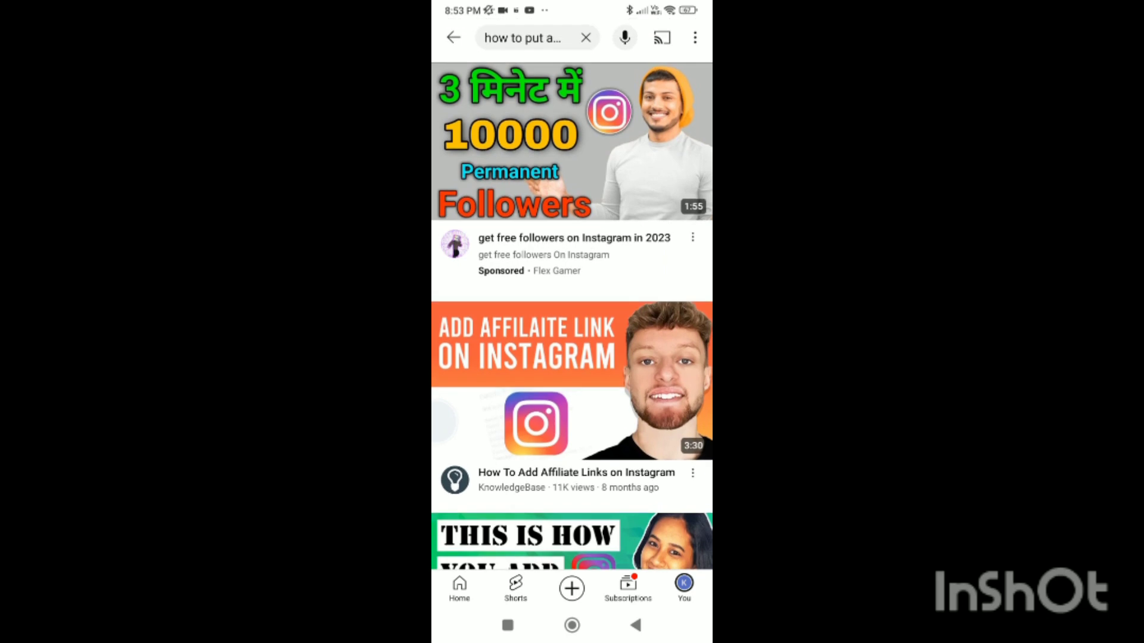
# - Go to the You tab and scroll to the channel's settings page
pyautogui.click(683, 589)
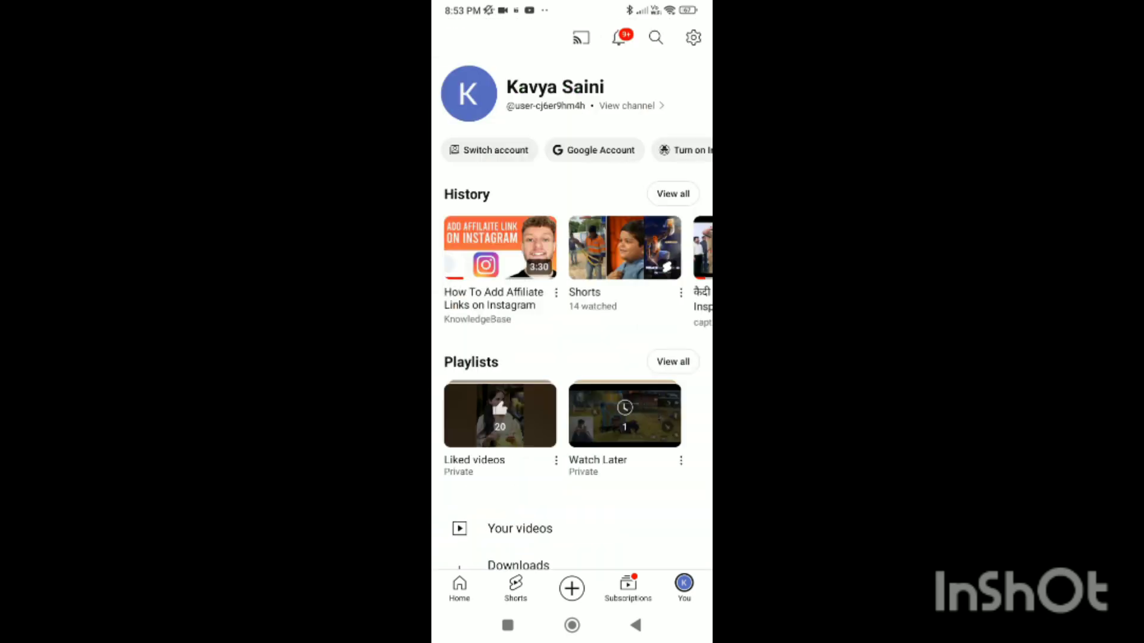
pyautogui.scroll(-3)
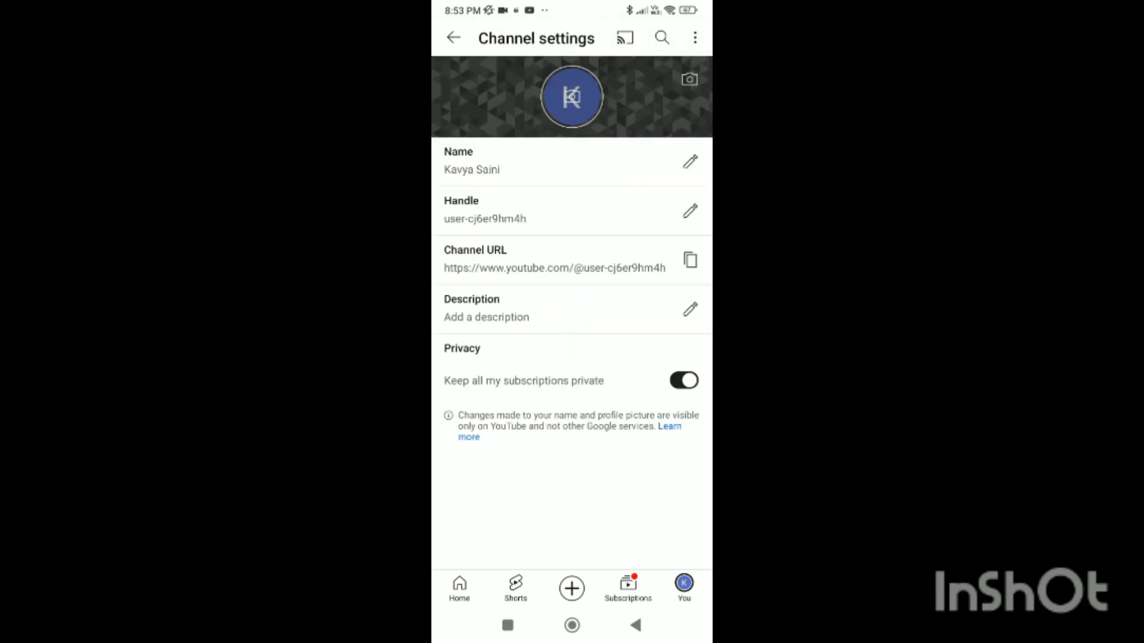
# - Edit the channel description to "it's a business vhannel" and save it
pyautogui.click(689, 309)
pyautogui.write("it's a ")
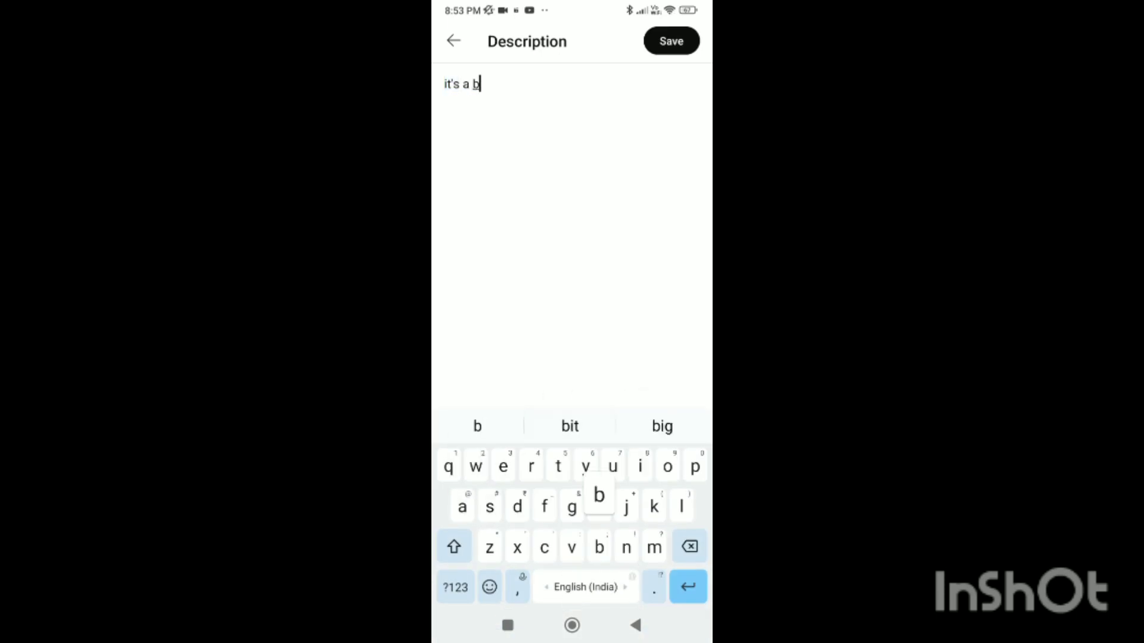
pyautogui.write('business')
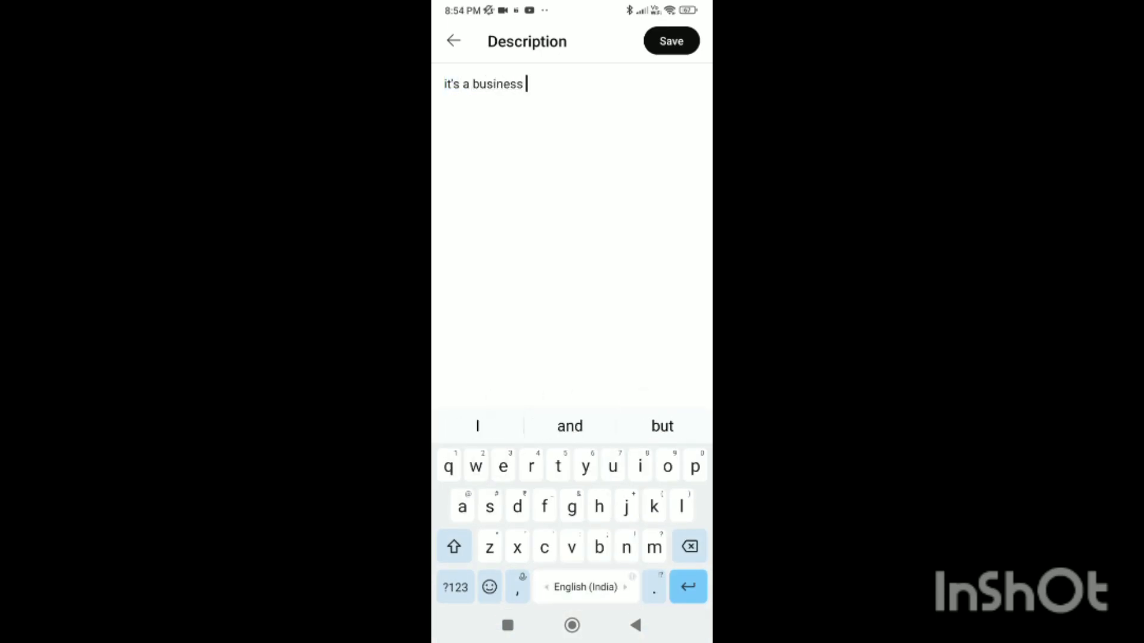
pyautogui.write('vhannel')
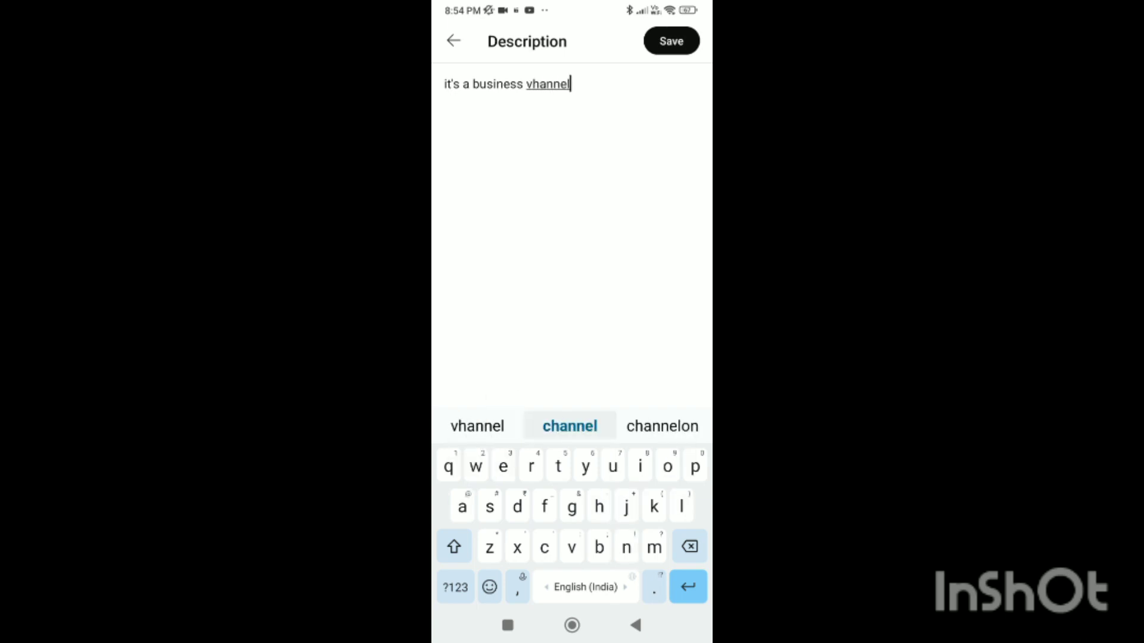
pyautogui.click(669, 41)
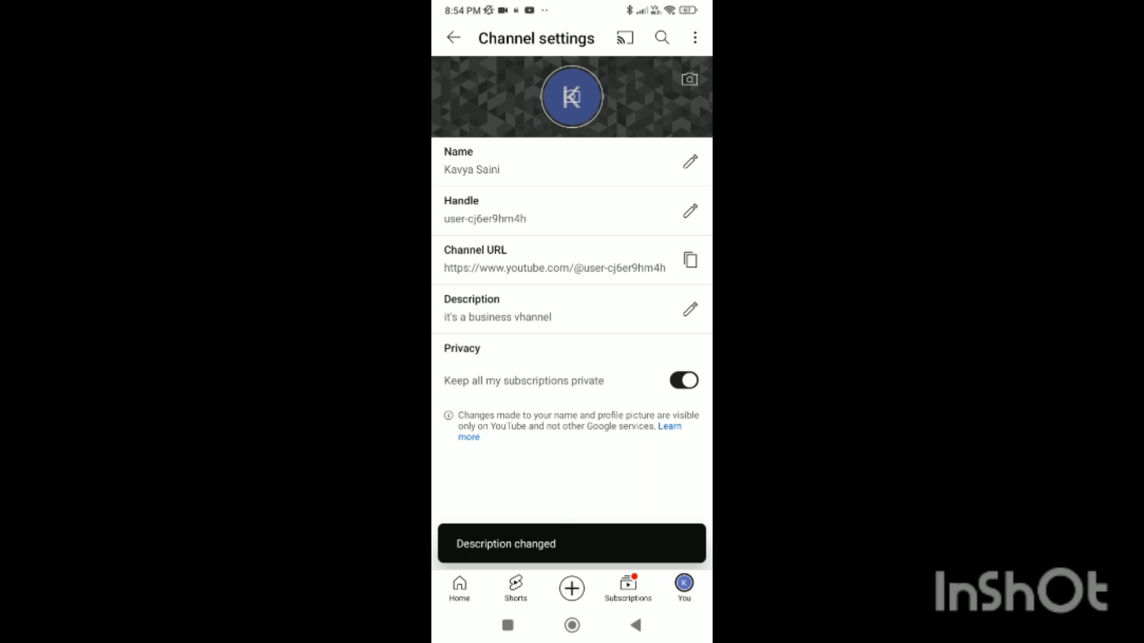